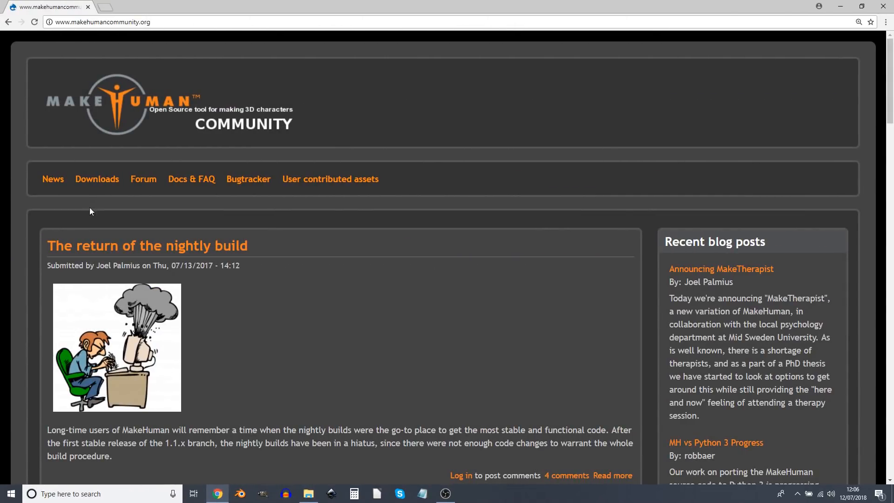
# Step: Go to Downloads and follow the online repository link for extra clothing assets
pyautogui.click(96, 178)
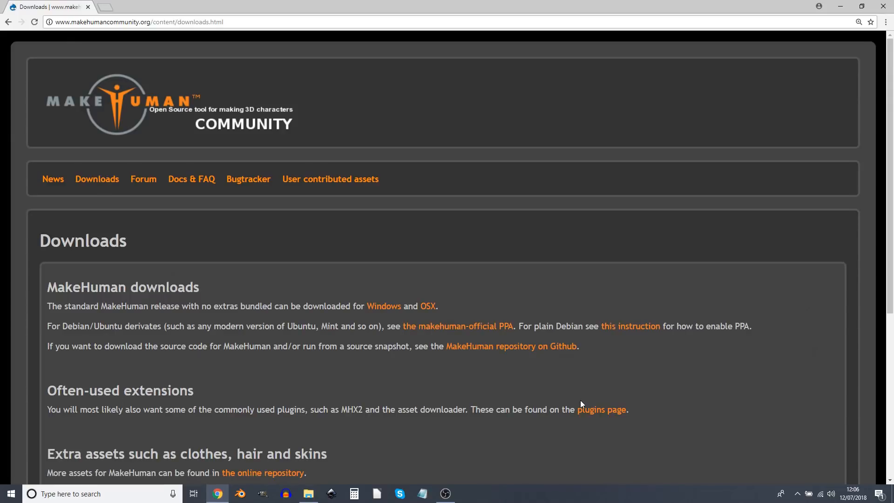
pyautogui.click(601, 410)
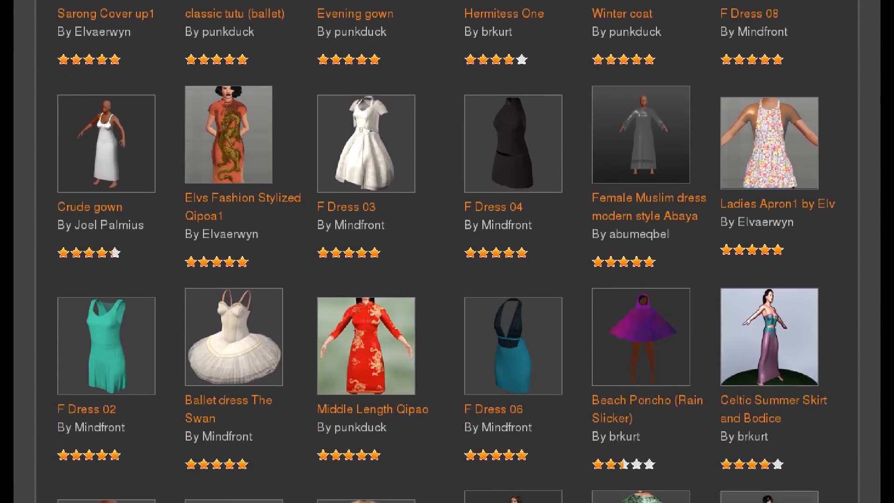
pyautogui.scroll(-3)
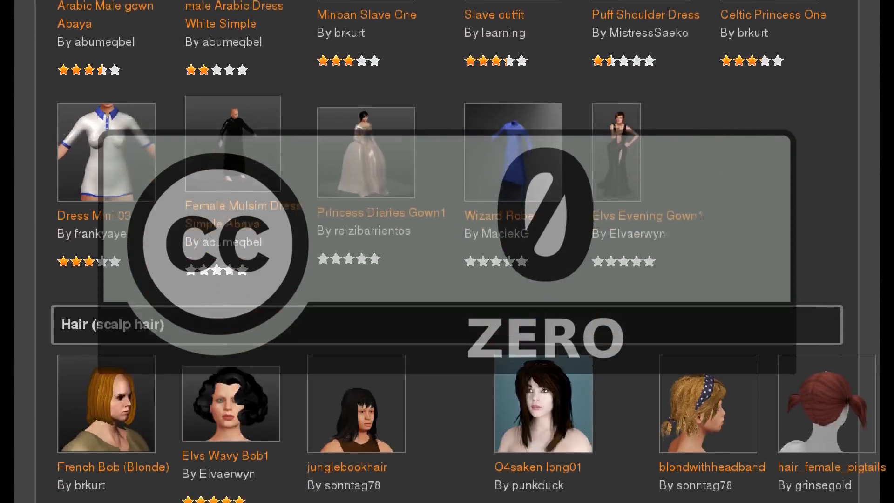
pyautogui.scroll(-3)
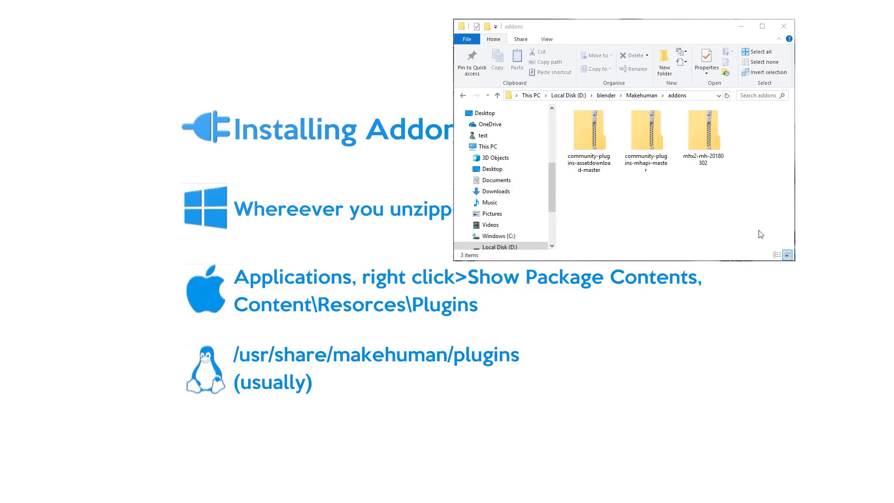
# Step: Look inside the mhx2 and community-plugins-mhapi-master archives in the addons folder
pyautogui.click(703, 131)
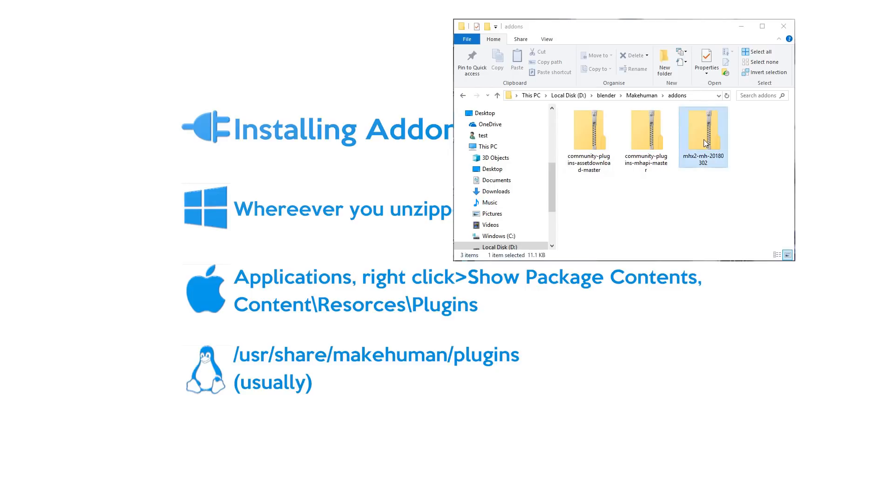
pyautogui.doubleClick(702, 132)
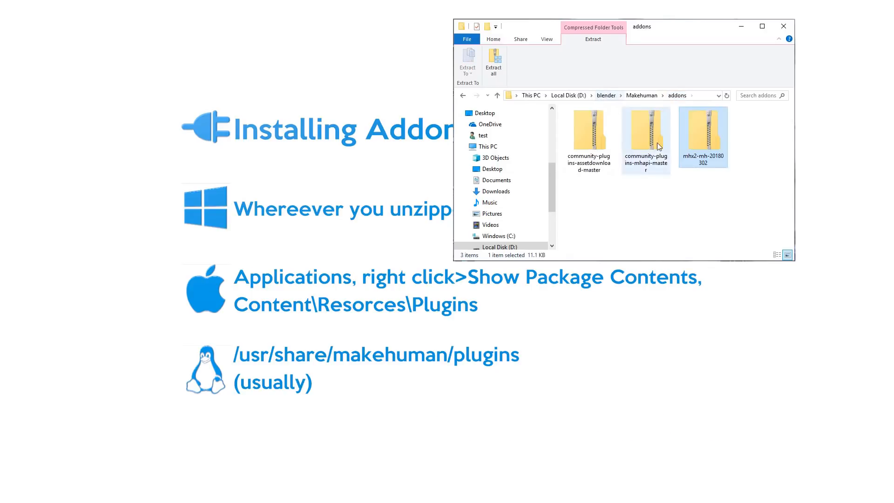
pyautogui.doubleClick(645, 130)
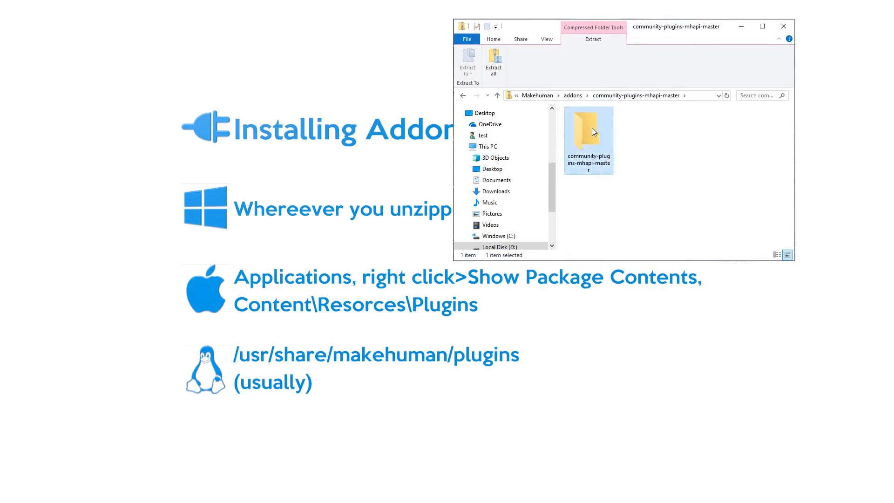
pyautogui.doubleClick(588, 134)
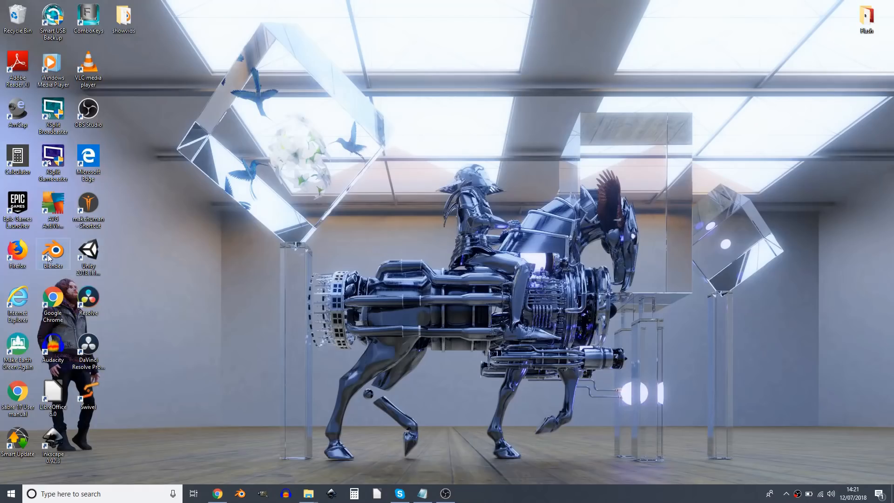
# Step: Launch Blender from the desktop and bring up File > User Preferences
pyautogui.doubleClick(53, 249)
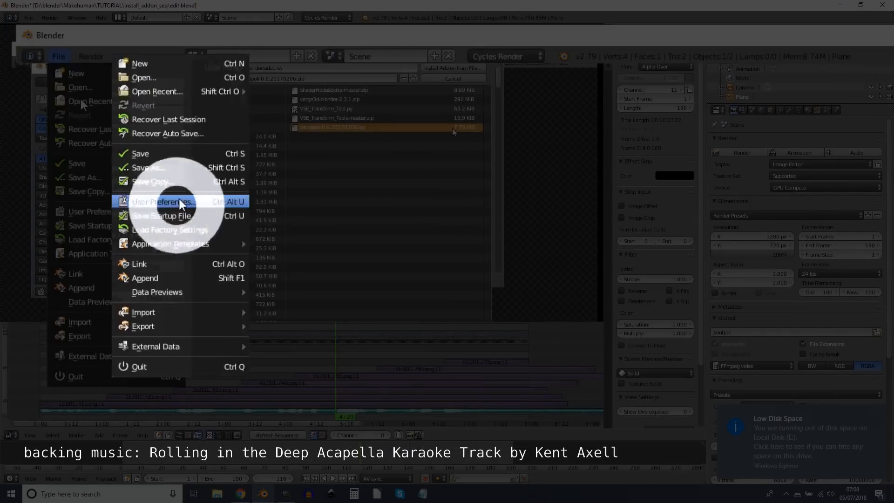
pyautogui.click(164, 201)
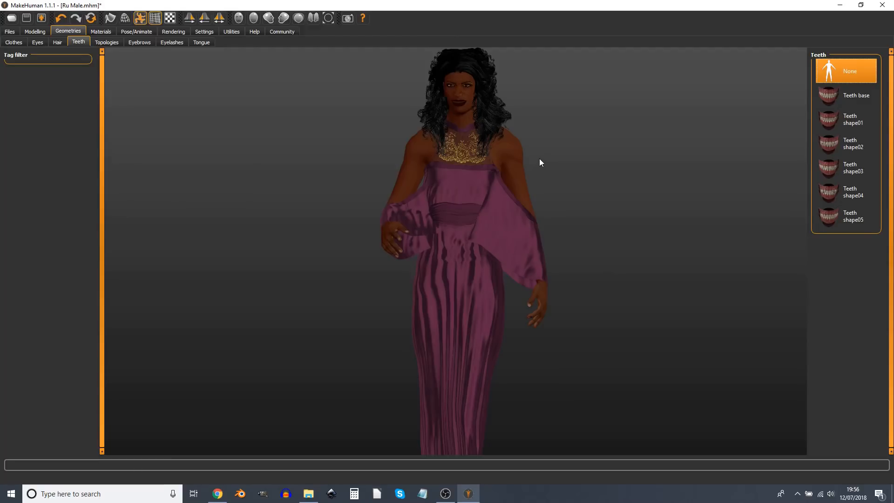
# Step: Add Teeth base geometry, set the pose to None, glance at Expressions and go to Files
pyautogui.click(854, 95)
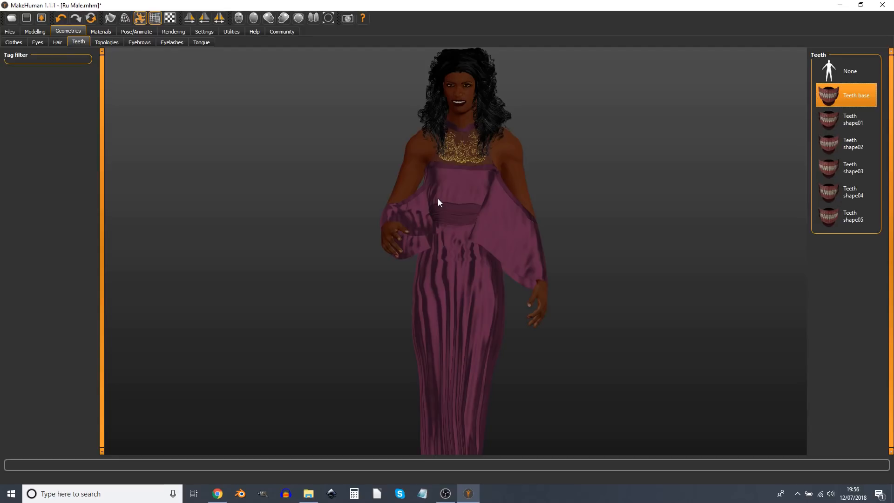
pyautogui.moveTo(73, 95)
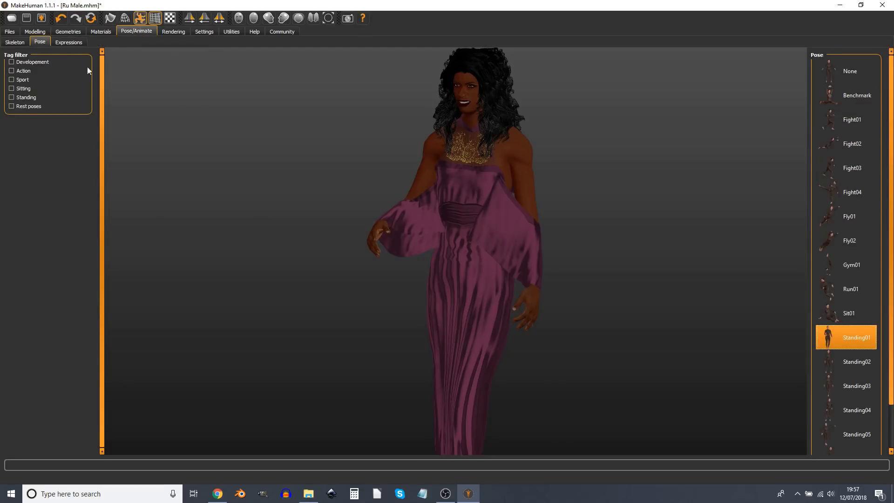
pyautogui.moveTo(834, 45)
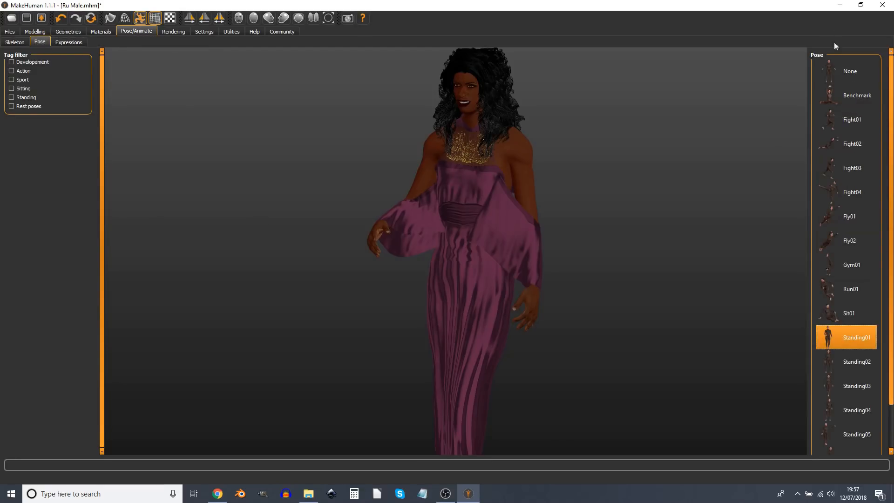
pyautogui.click(849, 71)
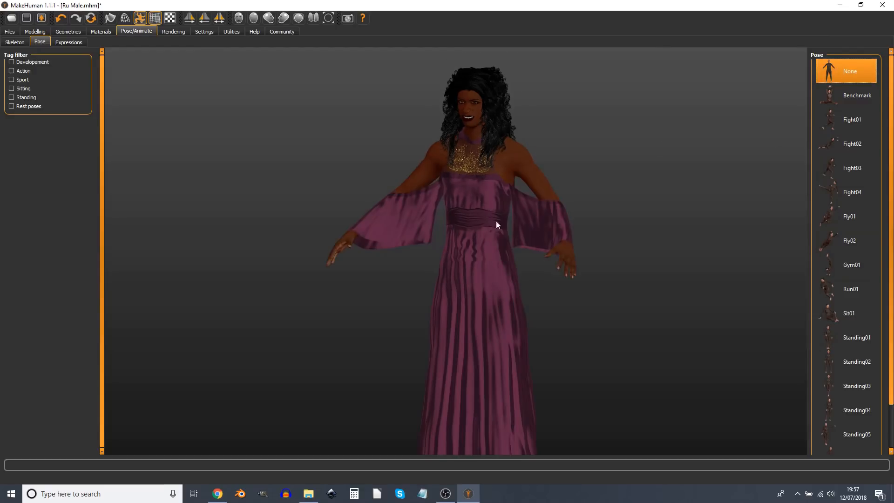
pyautogui.click(68, 42)
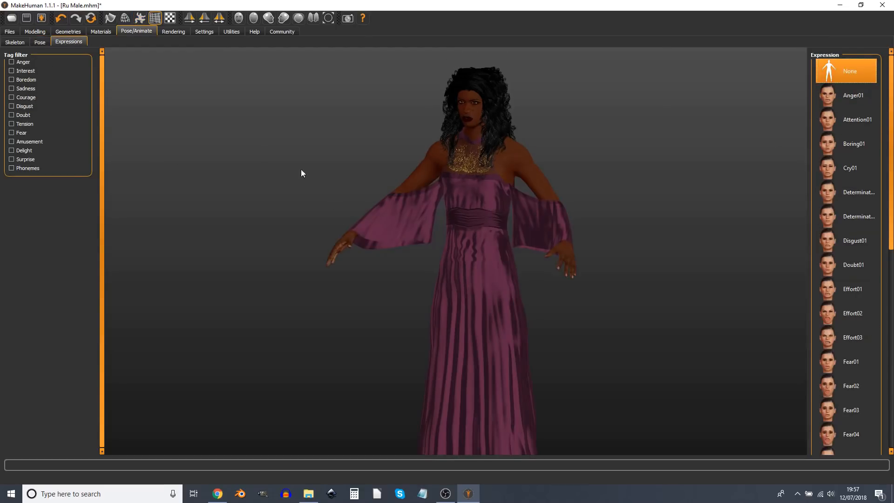
pyautogui.click(9, 32)
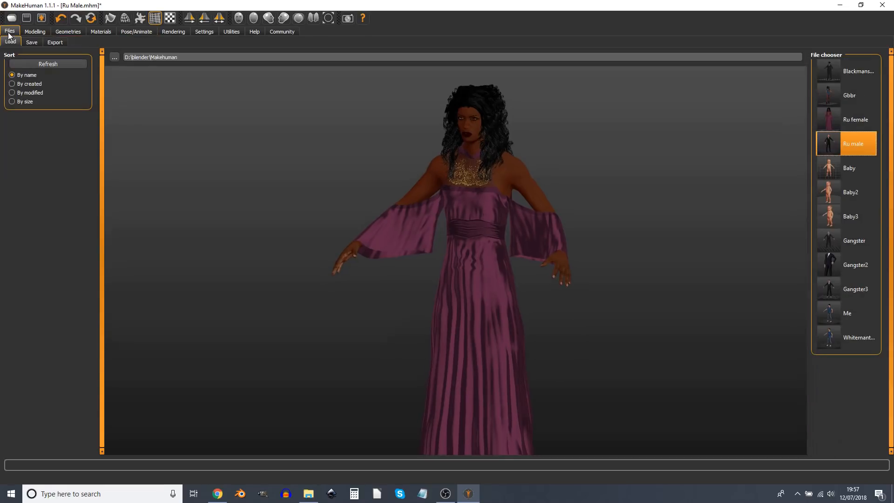
# Step: Export the character in MakeHuman Exchange (mhx2) mesh format
pyautogui.click(55, 42)
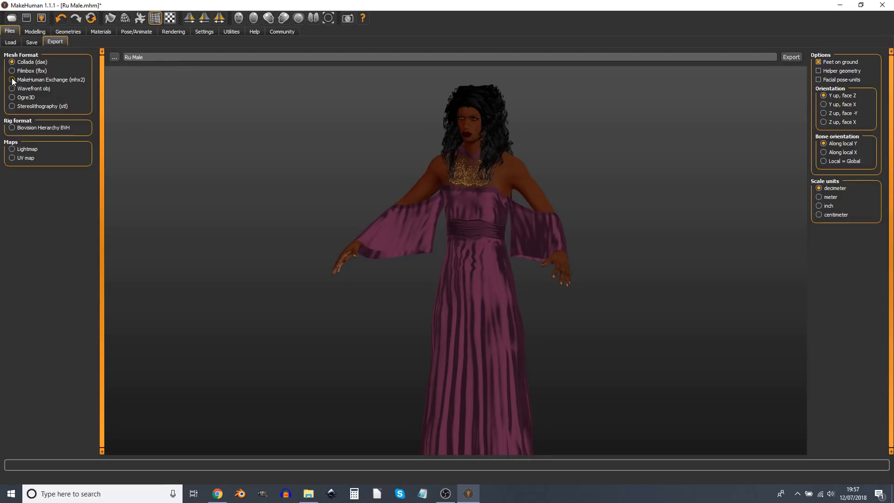
pyautogui.click(12, 79)
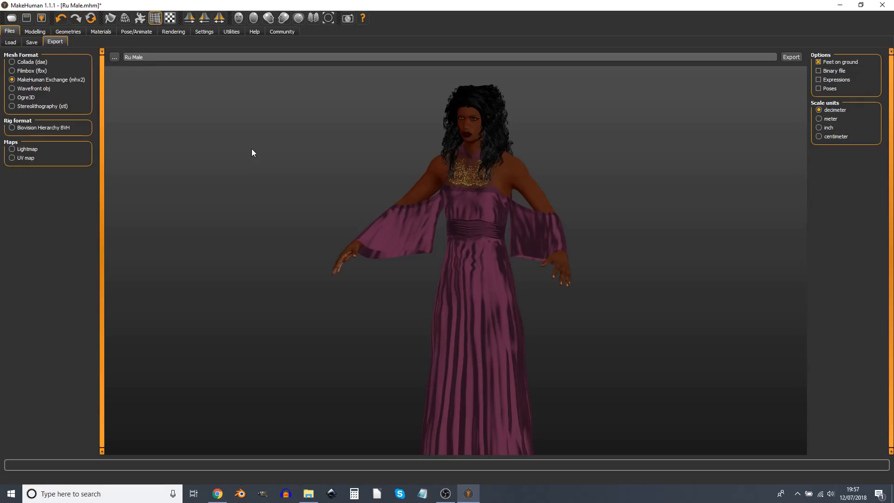
pyautogui.click(819, 118)
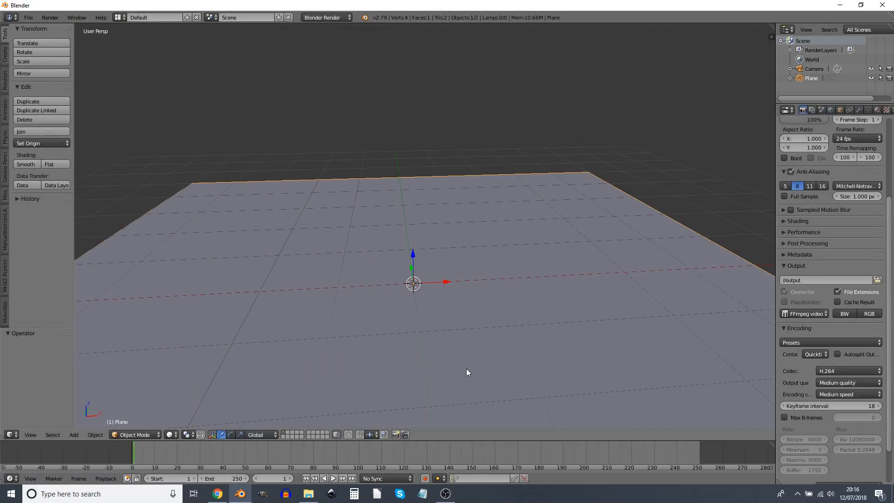
# Step: Start an MHX2 import, select Ru Female.mhx2 and enable Override Exported Data
pyautogui.click(325, 16)
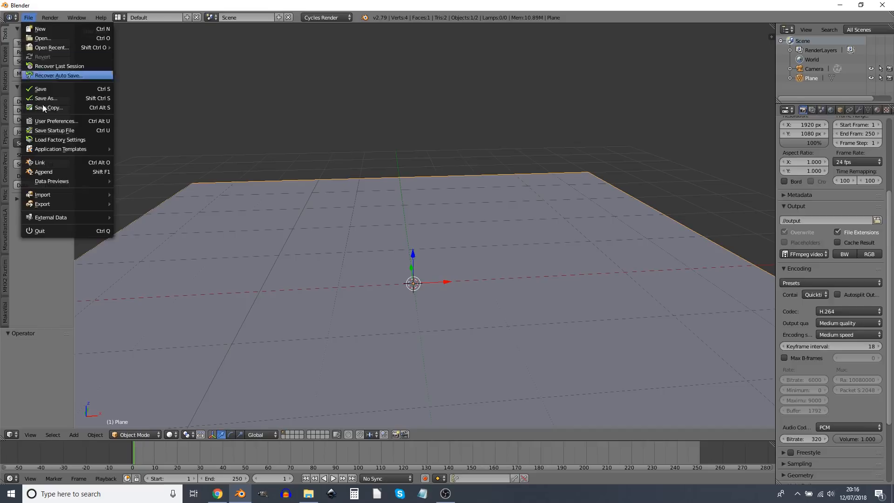
pyautogui.moveTo(42, 195)
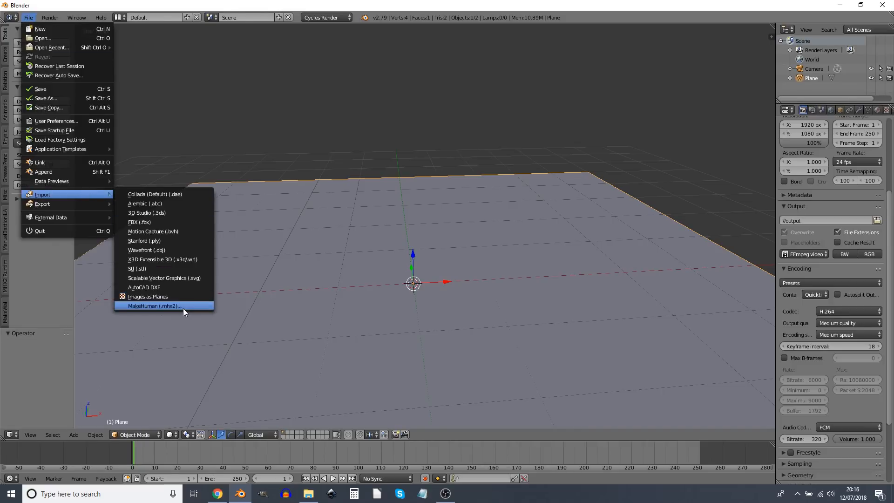
pyautogui.click(154, 306)
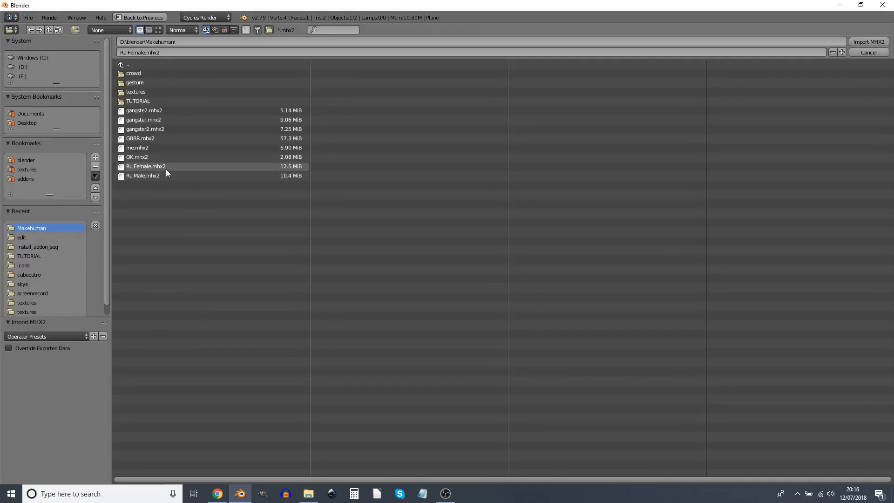
pyautogui.click(145, 166)
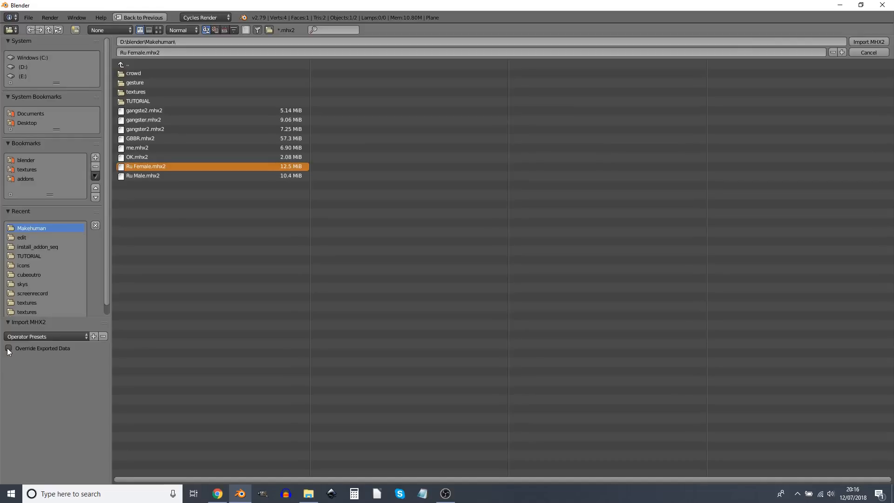
pyautogui.click(8, 347)
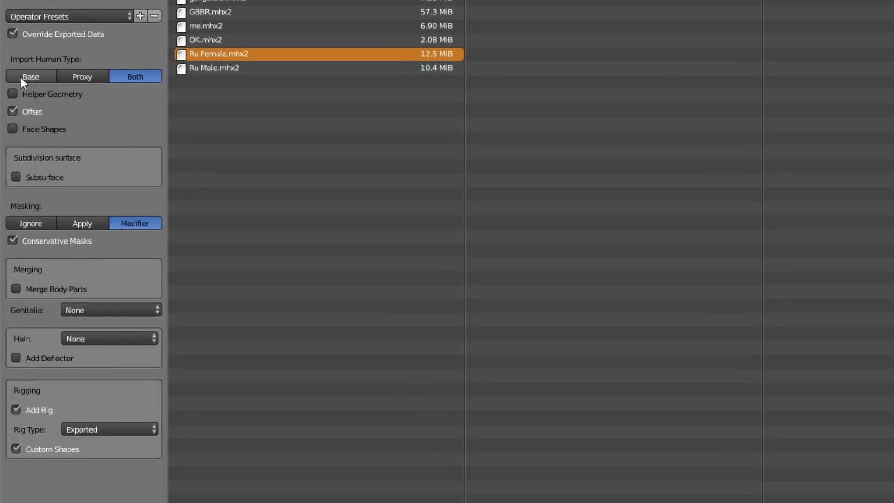
pyautogui.moveTo(53, 89)
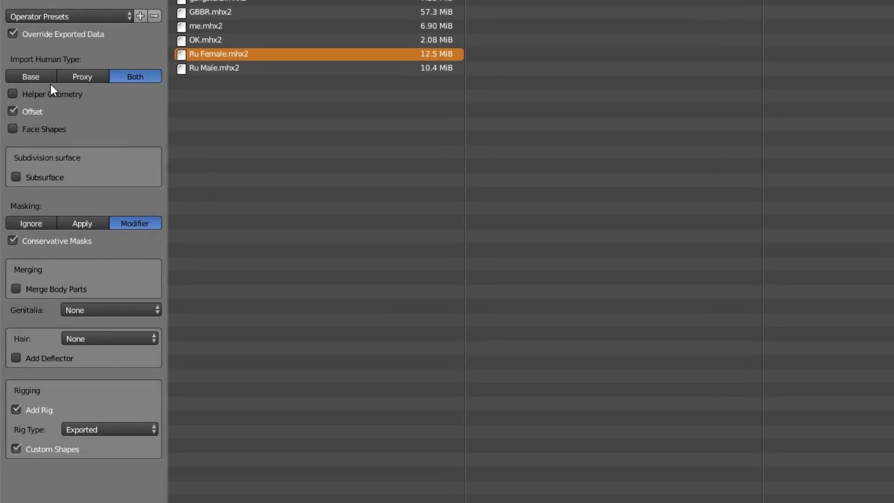
pyautogui.moveTo(29, 75)
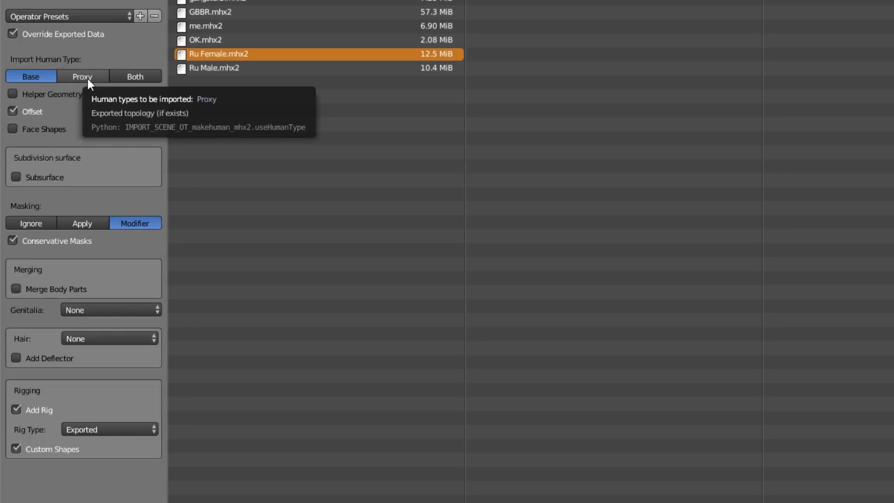
pyautogui.moveTo(95, 83)
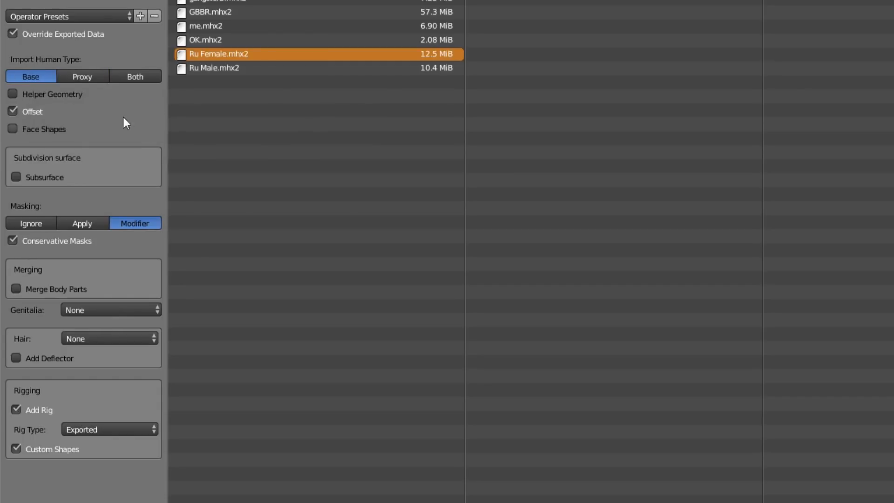
pyautogui.moveTo(38, 95)
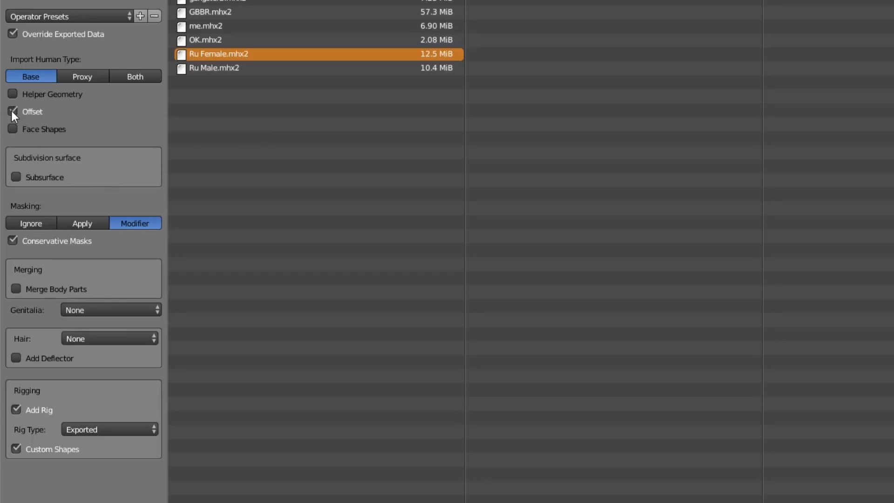
pyautogui.moveTo(14, 110)
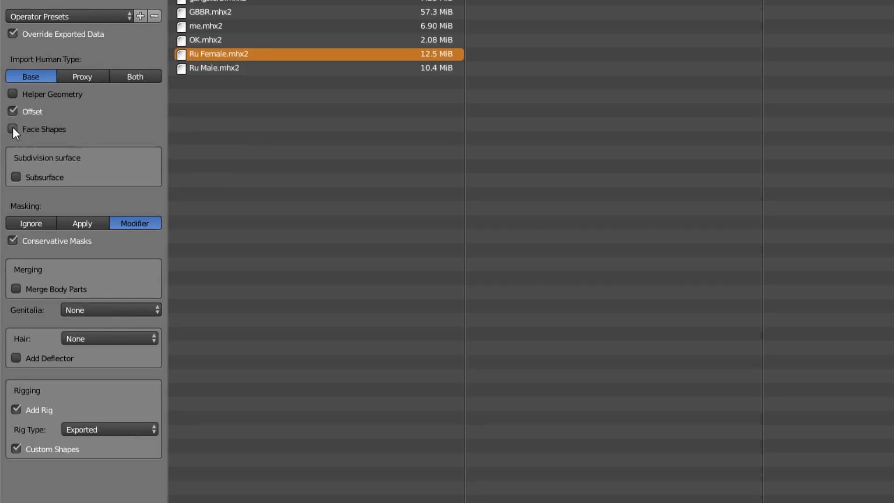
# Step: Enable Face Shapes, try masking Ignore and Apply, then leave it on Modifier
pyautogui.click(12, 128)
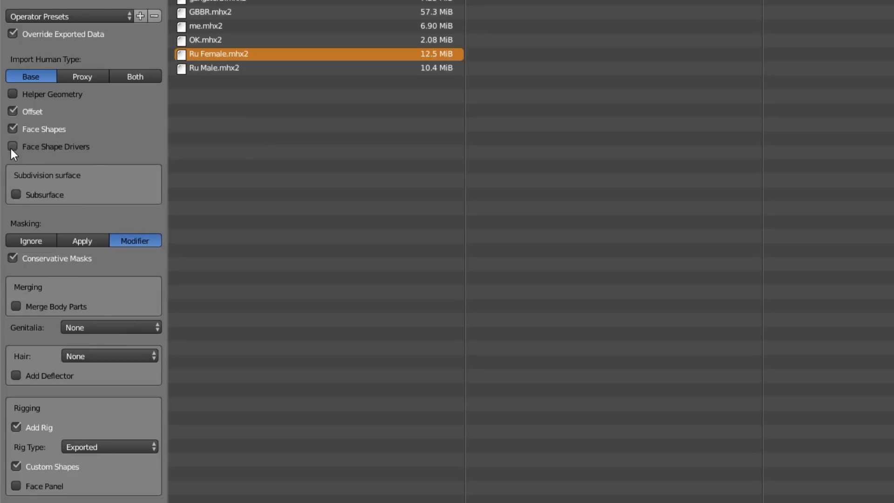
pyautogui.moveTo(12, 146)
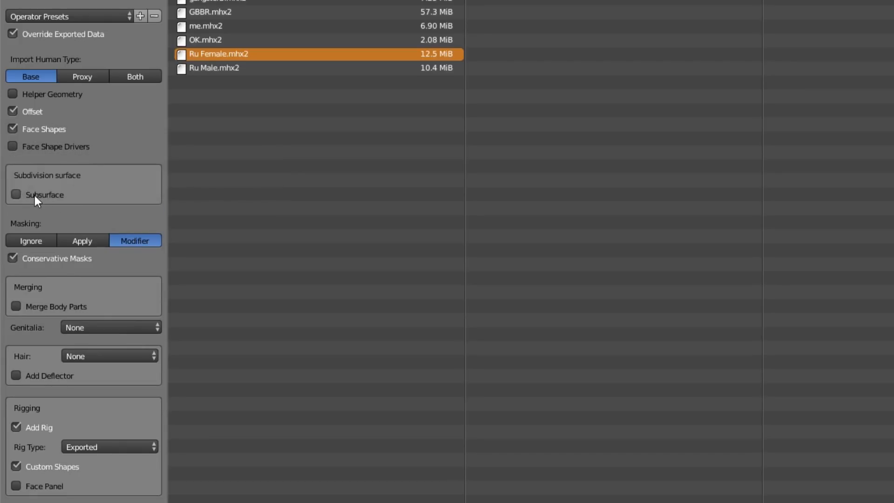
pyautogui.moveTo(37, 195)
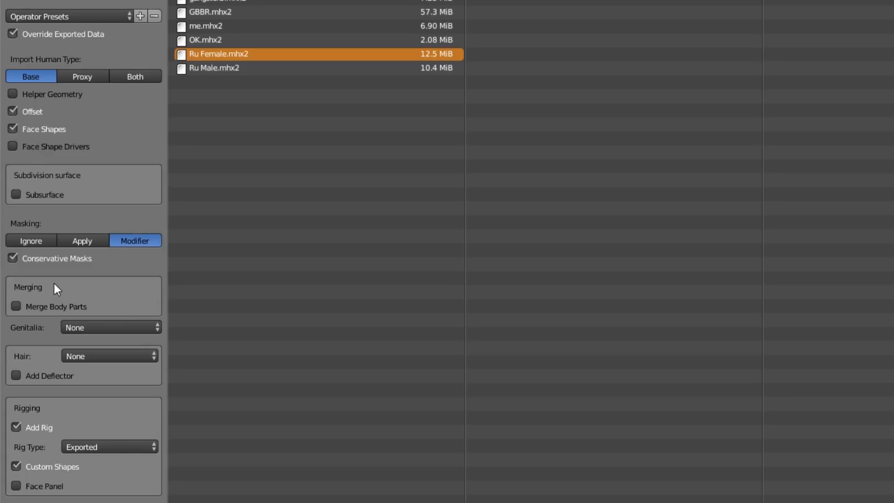
pyautogui.click(31, 241)
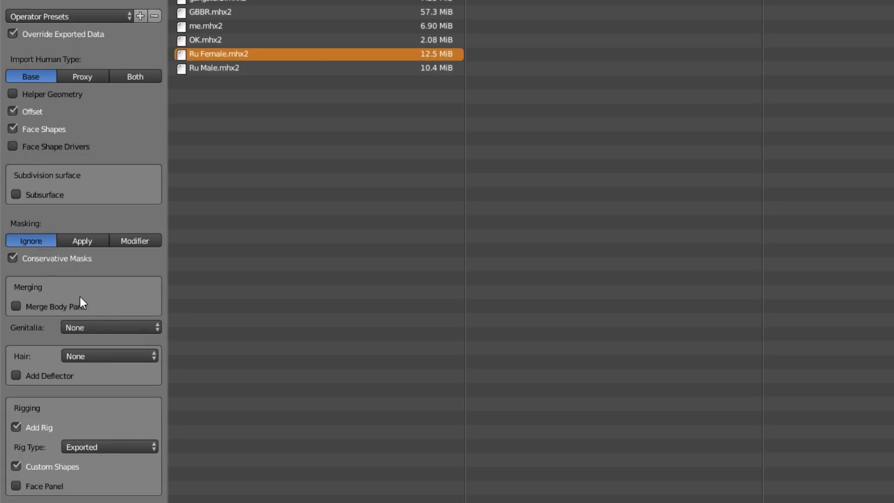
pyautogui.moveTo(80, 266)
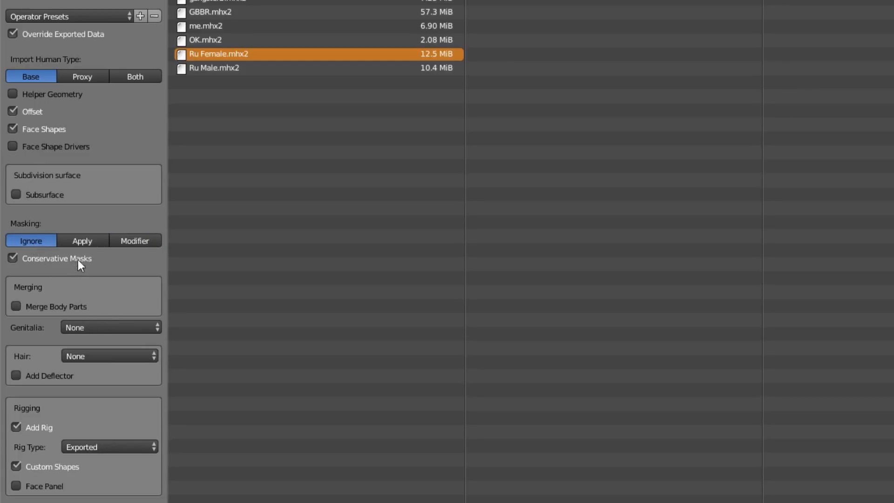
pyautogui.click(81, 240)
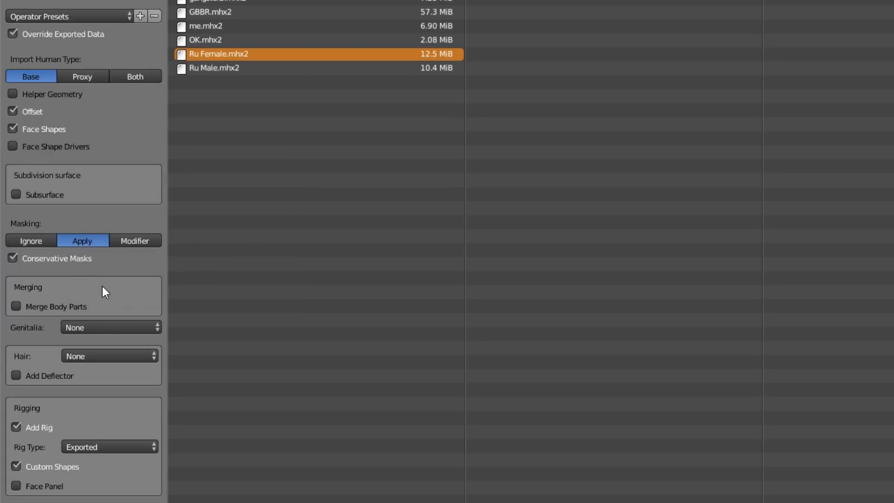
pyautogui.click(134, 241)
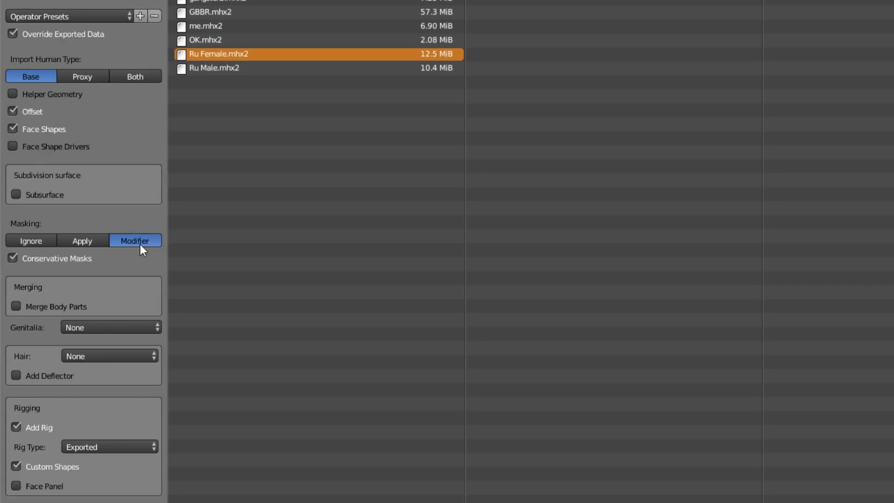
pyautogui.moveTo(131, 244)
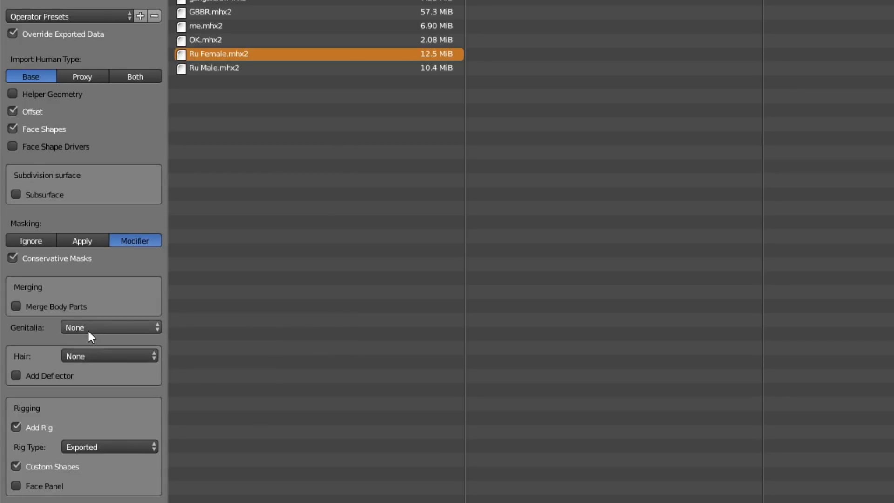
pyautogui.click(108, 327)
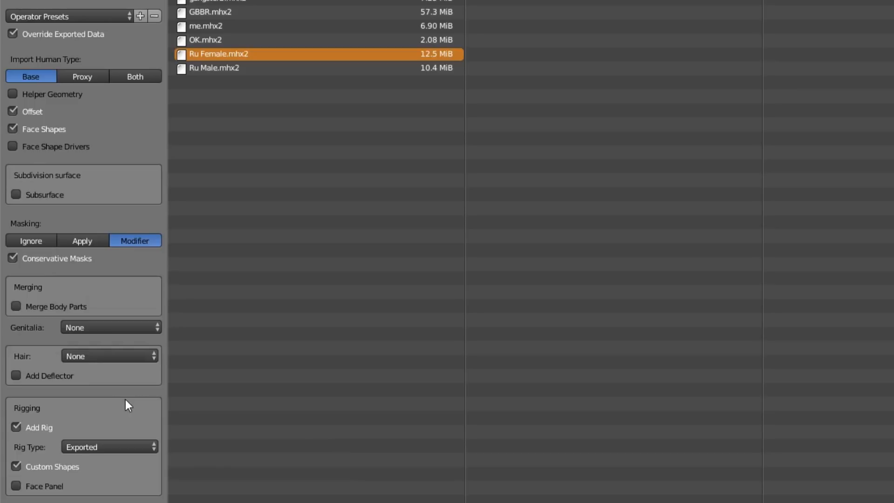
pyautogui.moveTo(87, 439)
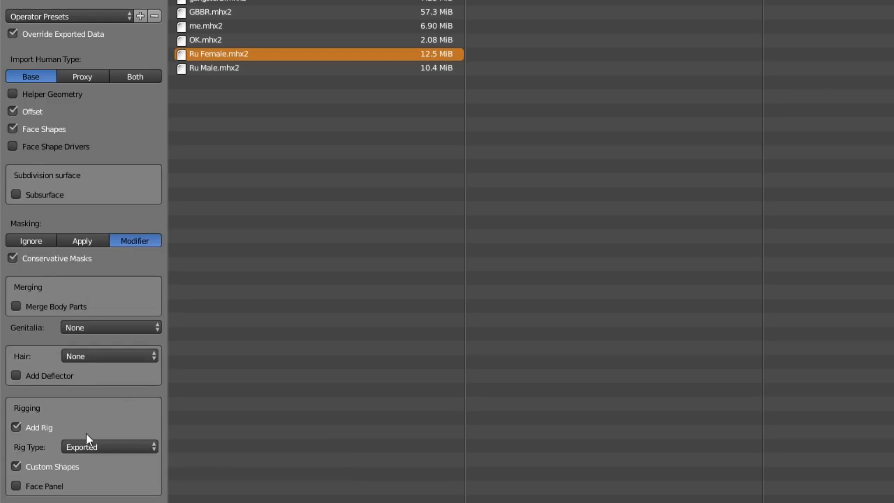
# Step: Set the import rig type to MHX with Rotation Limits and Face Panel on
pyautogui.click(108, 446)
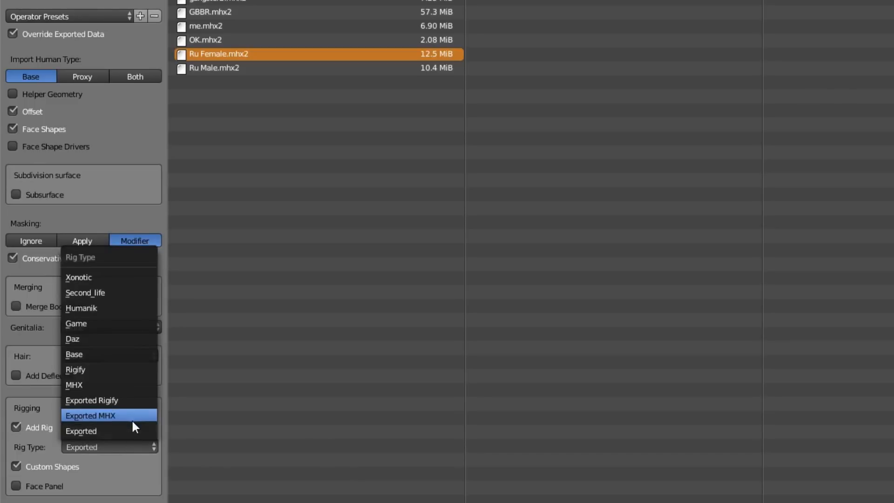
pyautogui.click(74, 384)
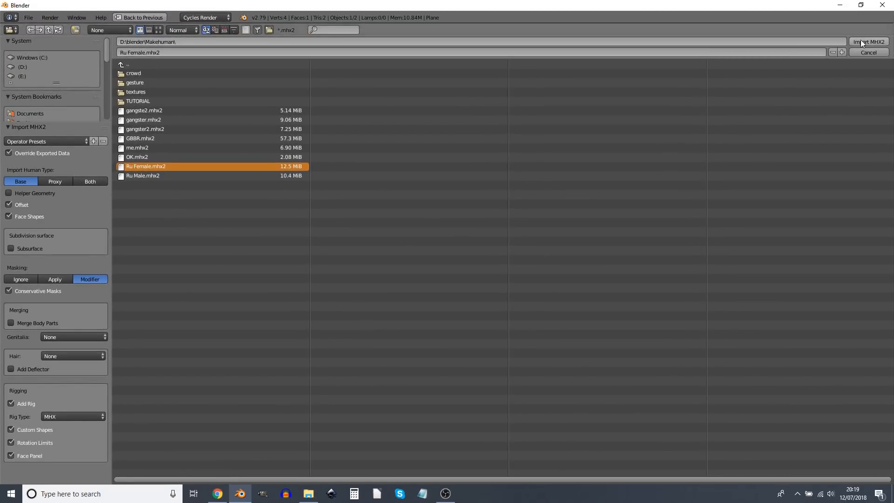
pyautogui.moveTo(54, 141)
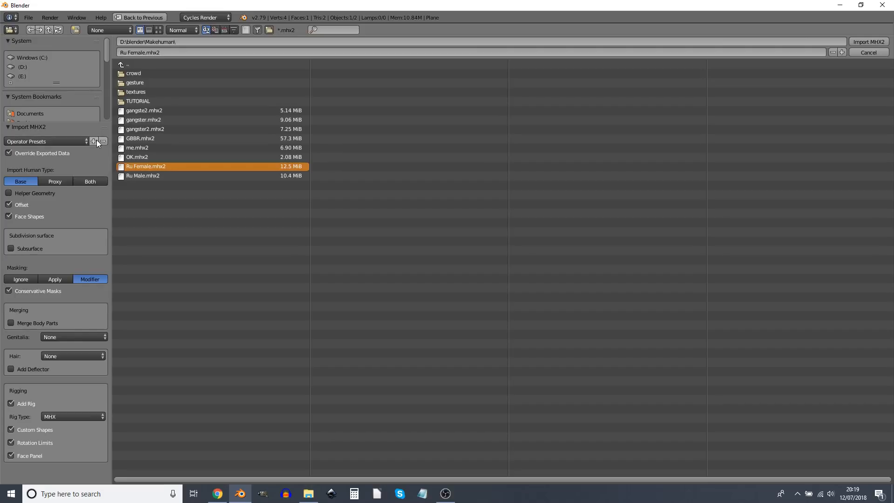
# Step: Save the import settings as an operator preset named 'I like it_like_this'
pyautogui.click(93, 141)
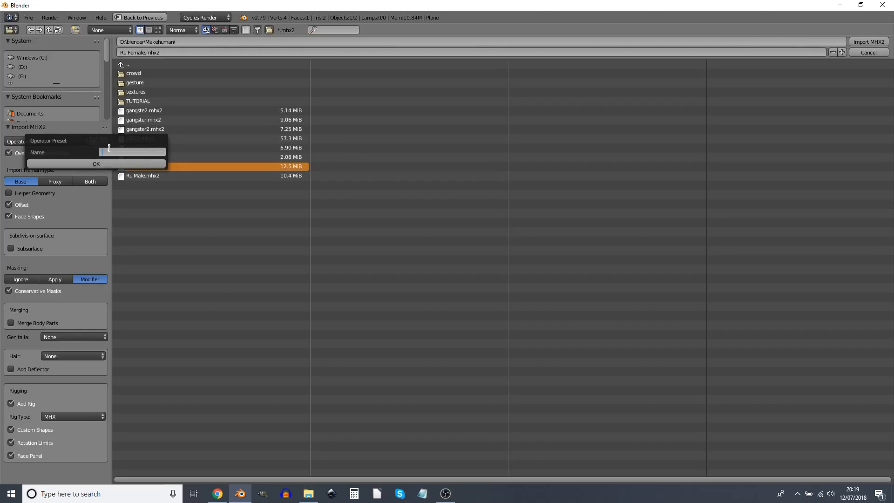
pyautogui.write('I like it')
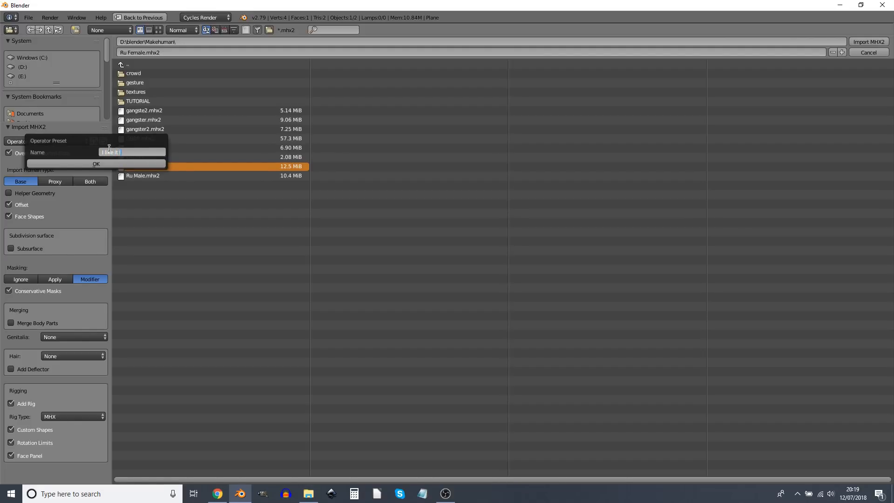
pyautogui.write('_like_this')
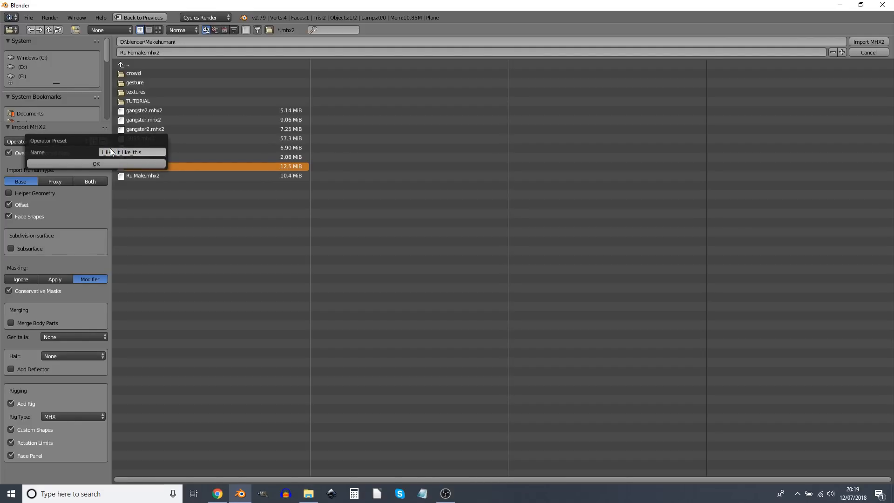
pyautogui.click(96, 164)
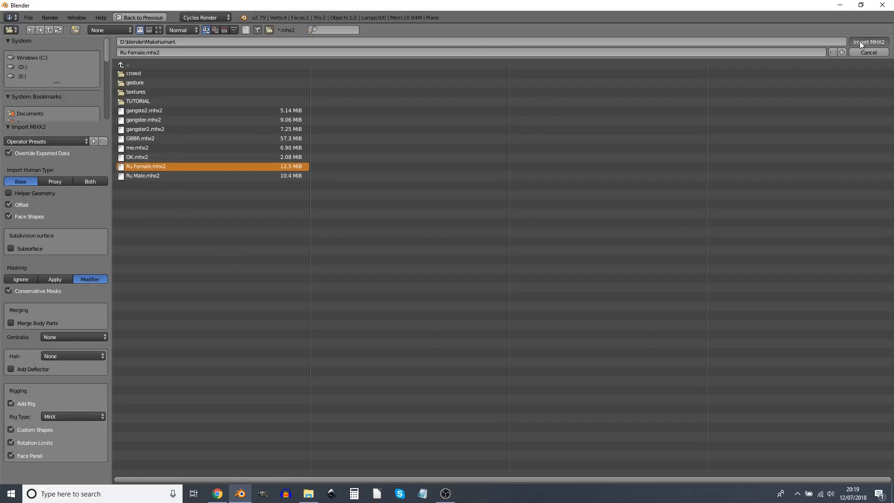
# Step: Import Ru Female.mhx2 and drag the face panel mouth-corner and lower-lip controls in Pose Mode
pyautogui.click(867, 42)
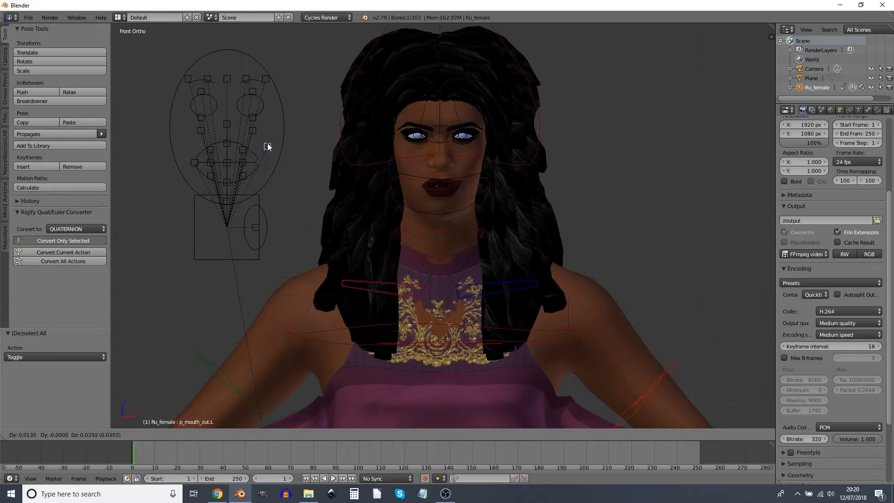
pyautogui.moveTo(267, 146); pyautogui.dragTo(183, 150)
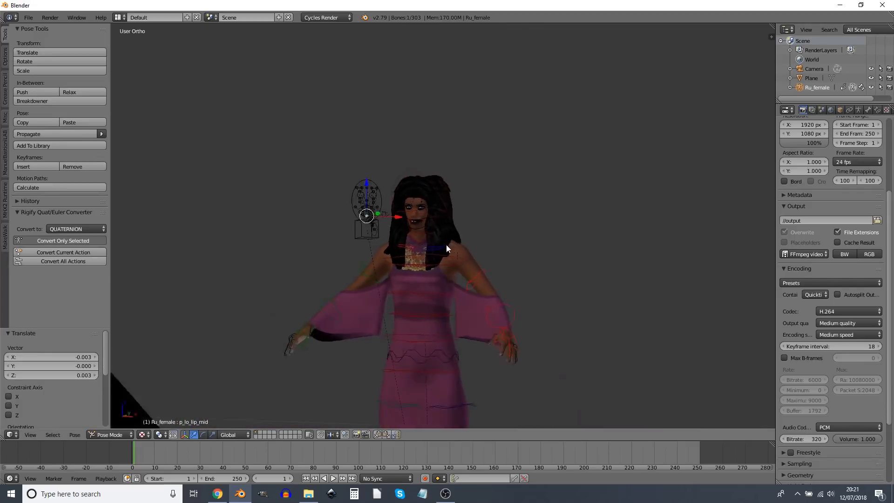
pyautogui.moveTo(448, 247); pyautogui.dragTo(465, 217)
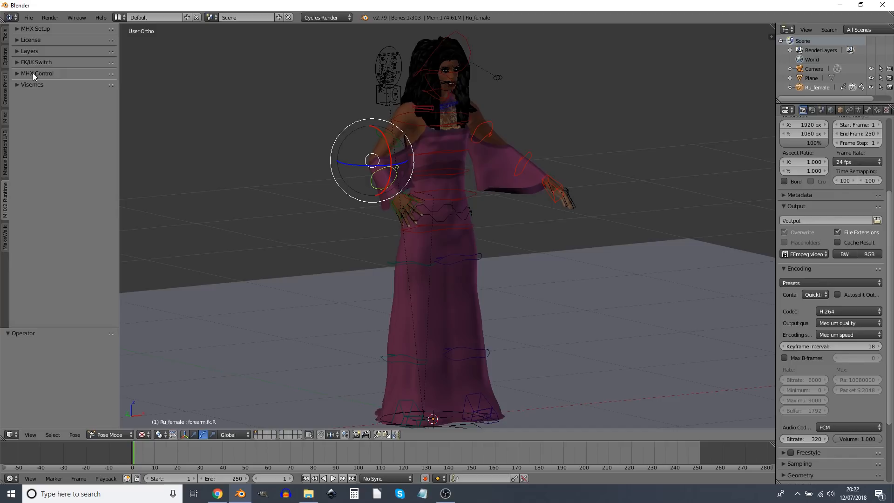
# Step: Switch both arms to IK control in the MHX2 FK/IK panel after adjusting the right forearm
pyautogui.click(36, 62)
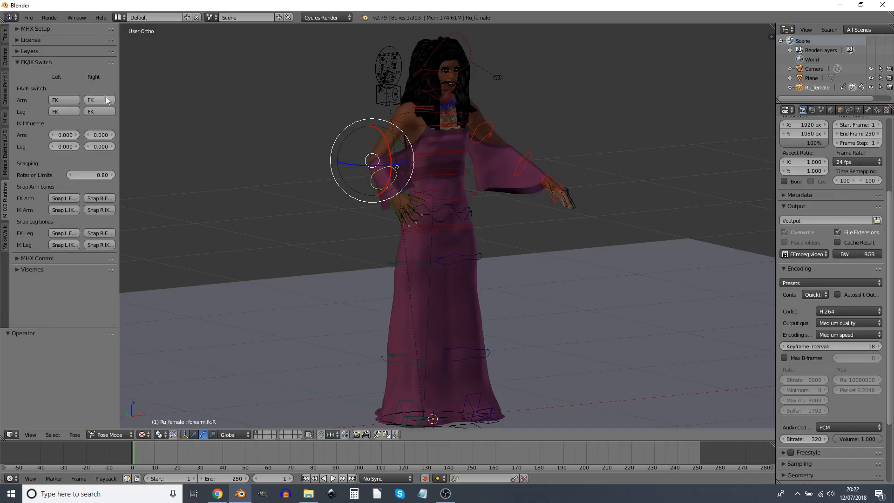
pyautogui.moveTo(387, 172); pyautogui.dragTo(393, 142)
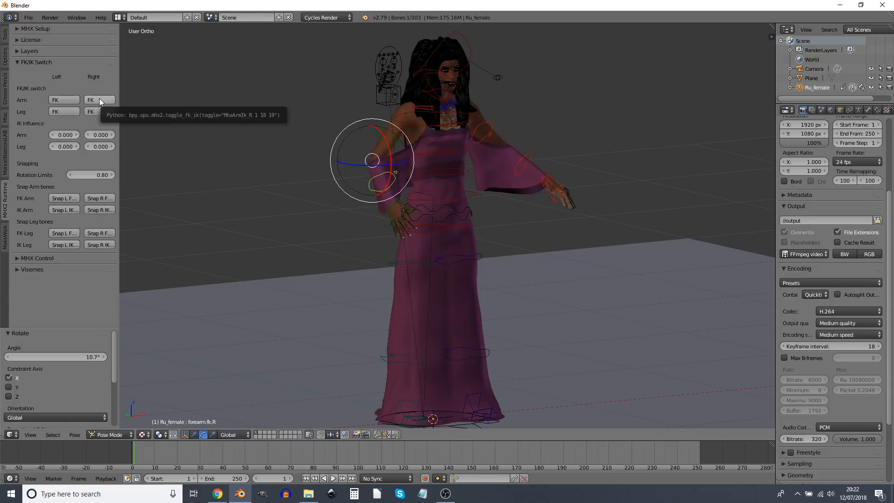
pyautogui.click(99, 100)
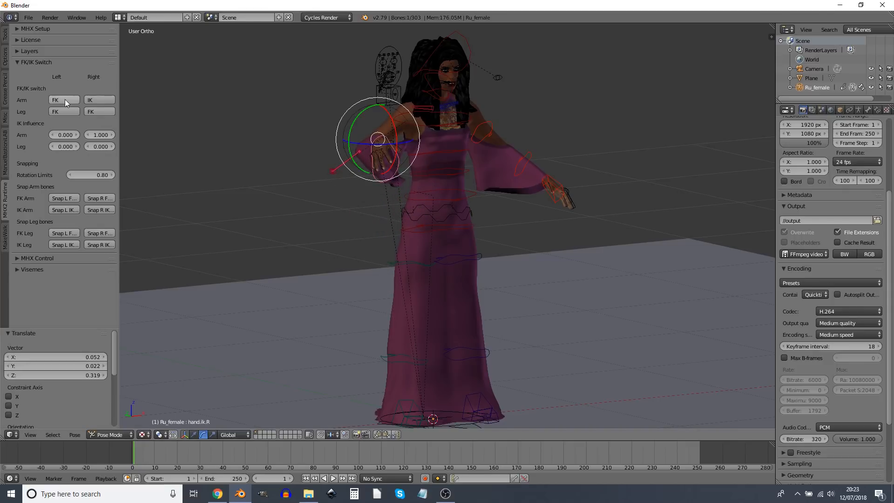
pyautogui.click(54, 100)
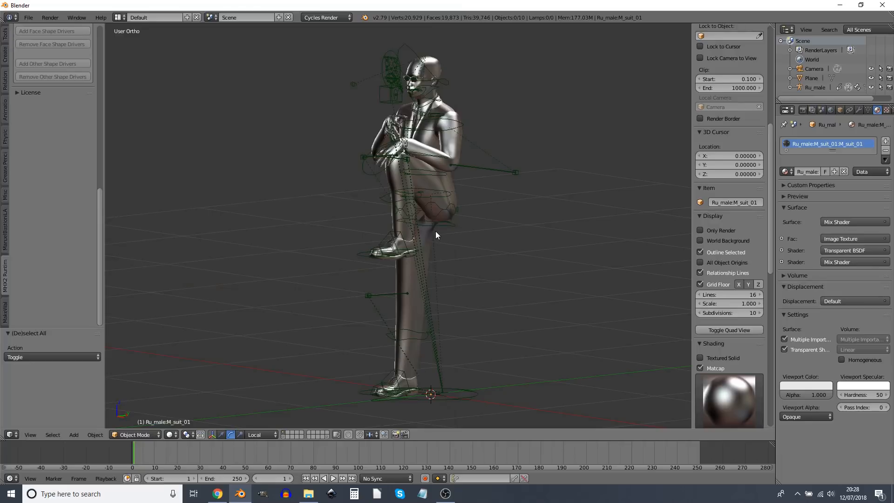
pyautogui.moveTo(435, 236); pyautogui.dragTo(399, 237)
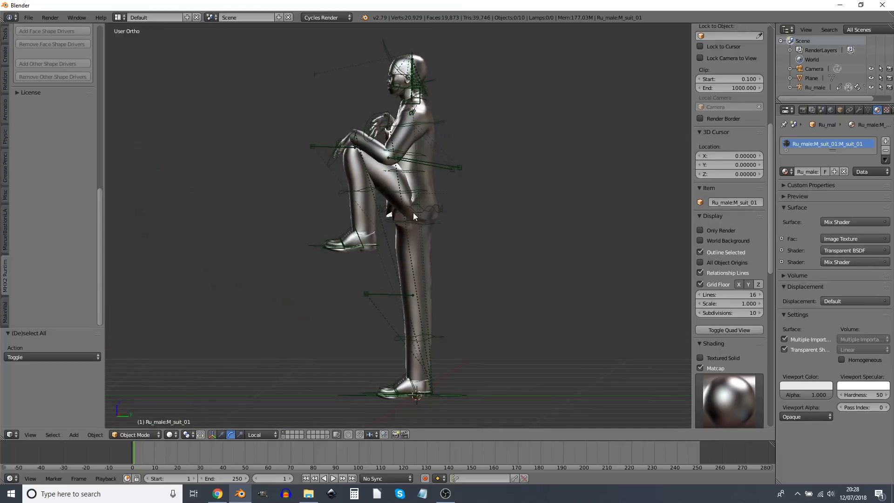
pyautogui.moveTo(392, 228)
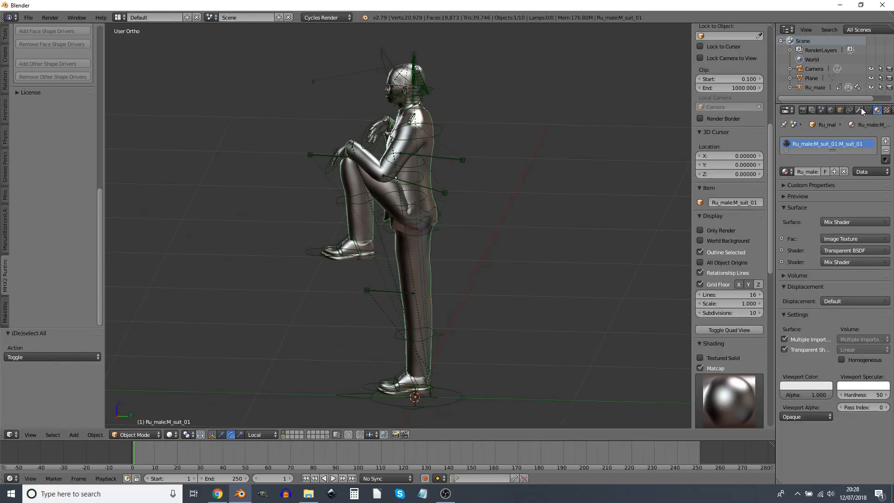
pyautogui.click(862, 110)
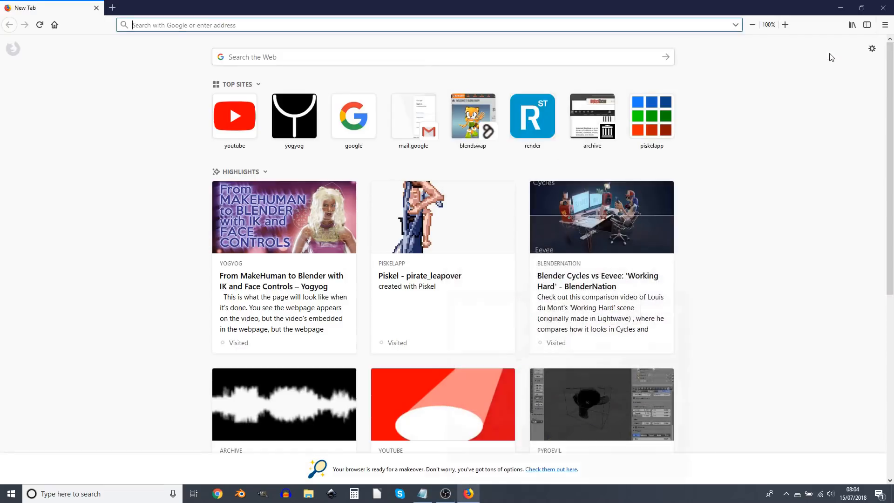
# Step: Reach yogyog.org's Tutorials and load the MakeHuman to Blender IK and Face Controls post
pyautogui.write('yogyog.org')
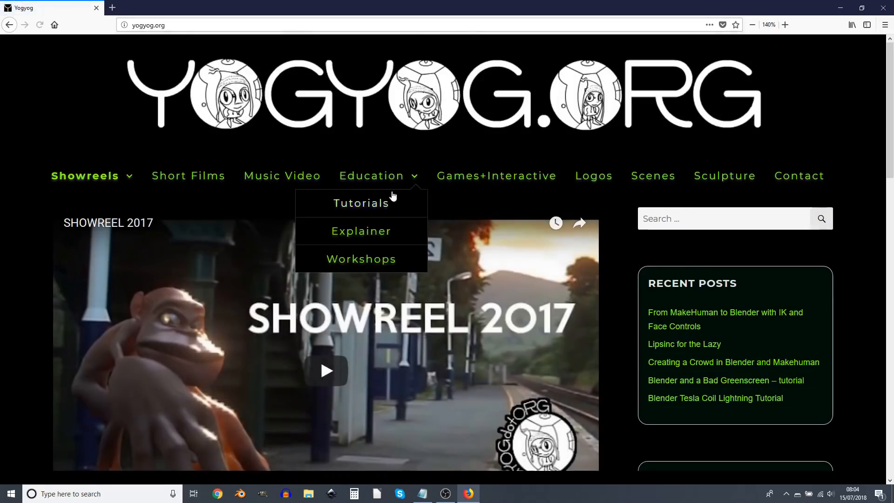
pyautogui.moveTo(360, 203)
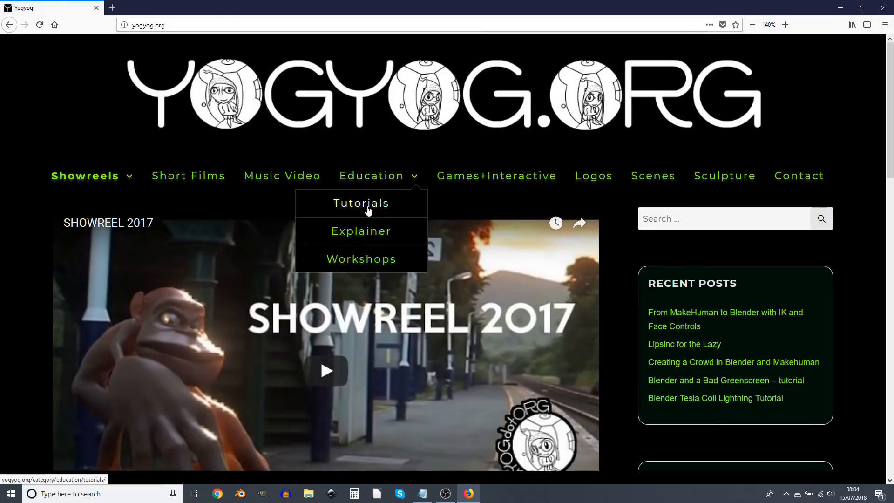
pyautogui.click(360, 203)
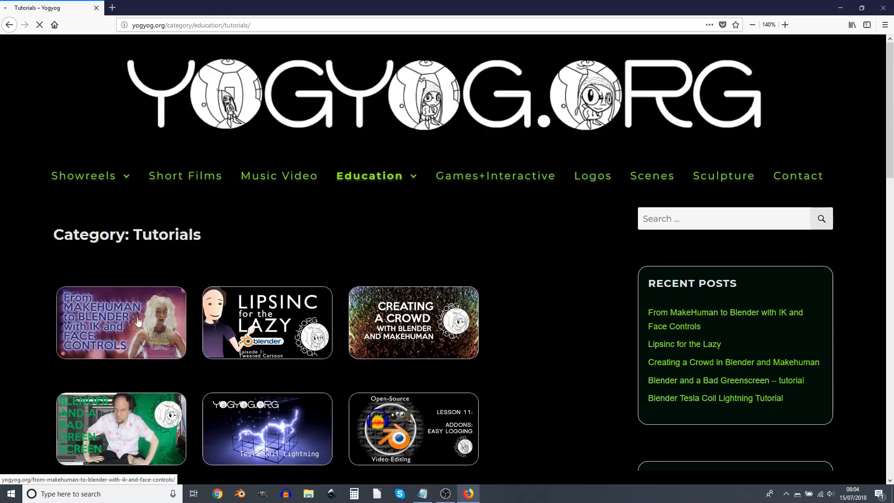
pyautogui.click(121, 323)
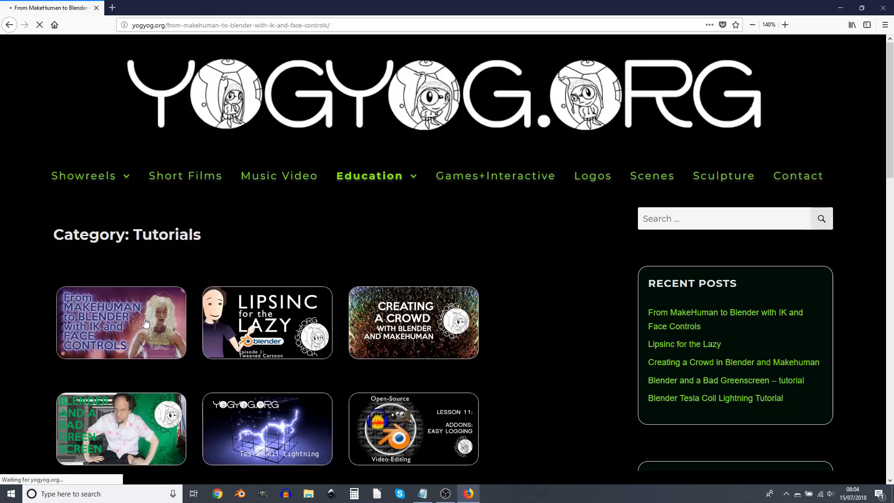
pyautogui.click(121, 322)
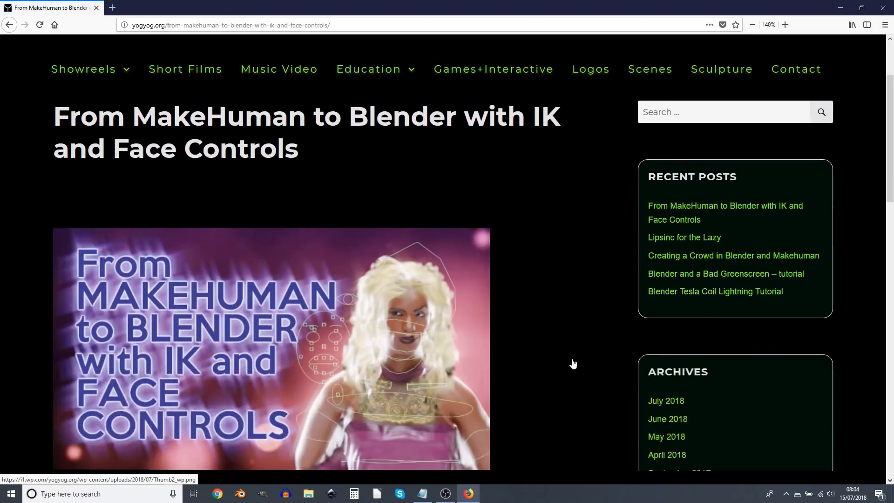
pyautogui.scroll(-3)
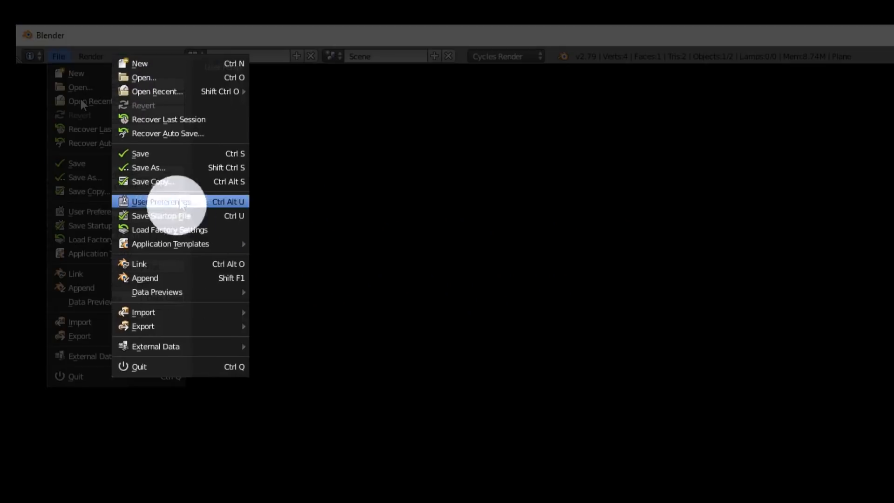
# Step: Bring up User Preferences on the Add-ons list ready to install from file
pyautogui.click(159, 201)
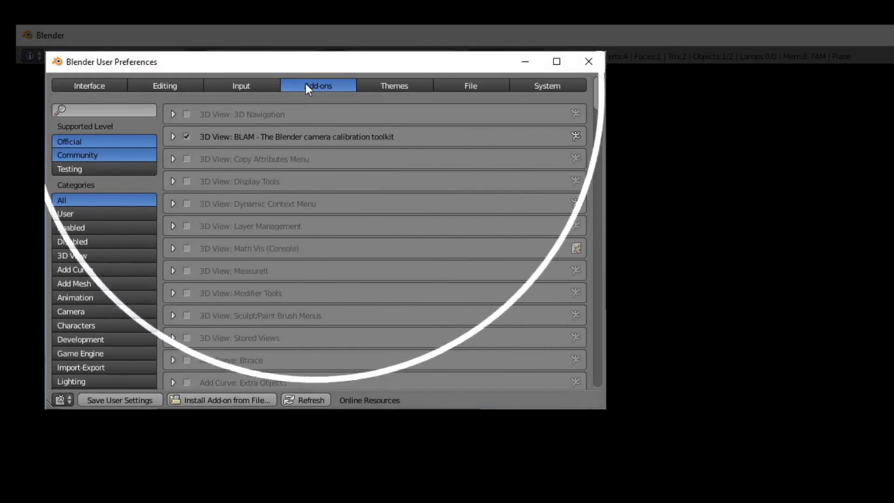
pyautogui.click(221, 399)
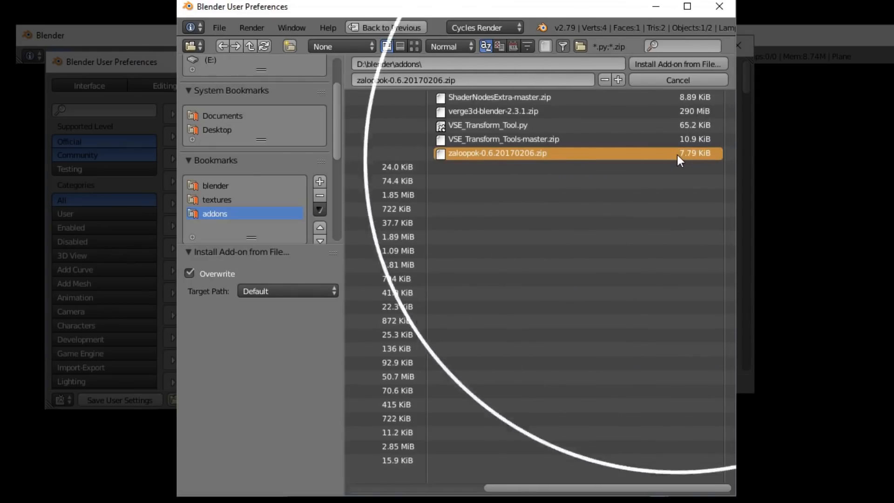